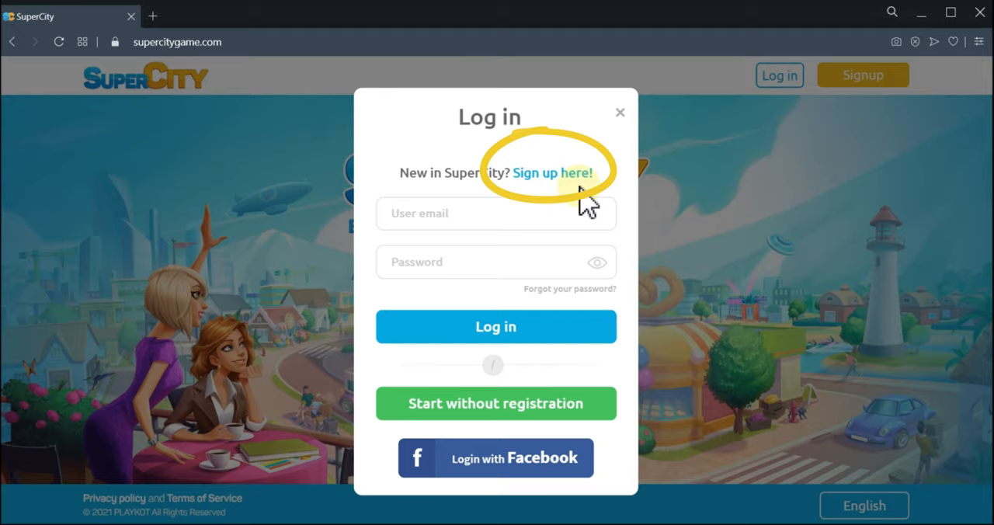
# - Back out of the registration form and start SuperCity as a guest without an account
pyautogui.click(554, 172)
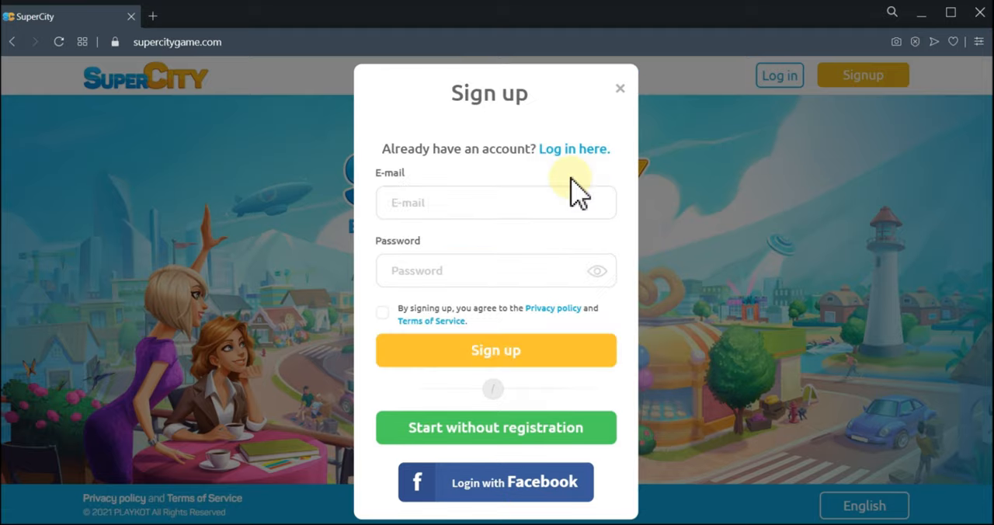
pyautogui.click(573, 148)
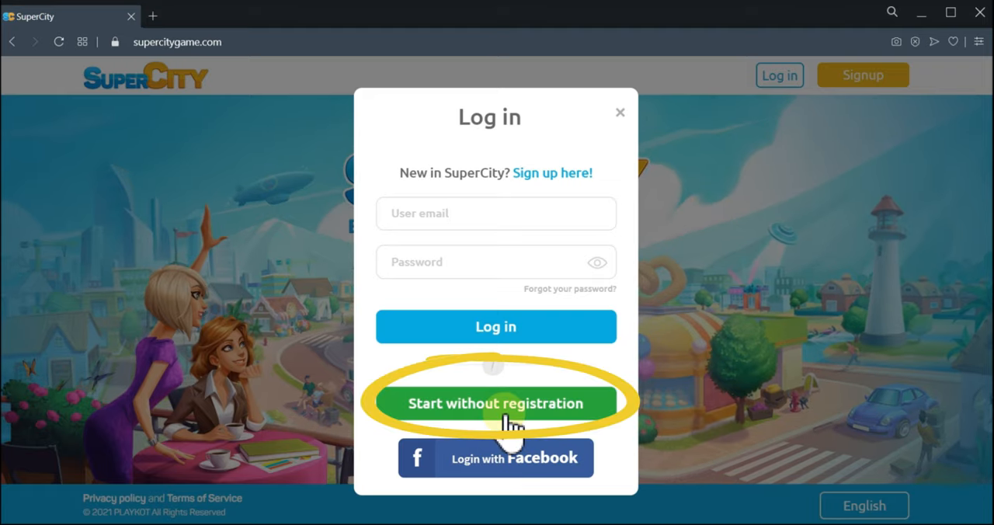
pyautogui.click(496, 404)
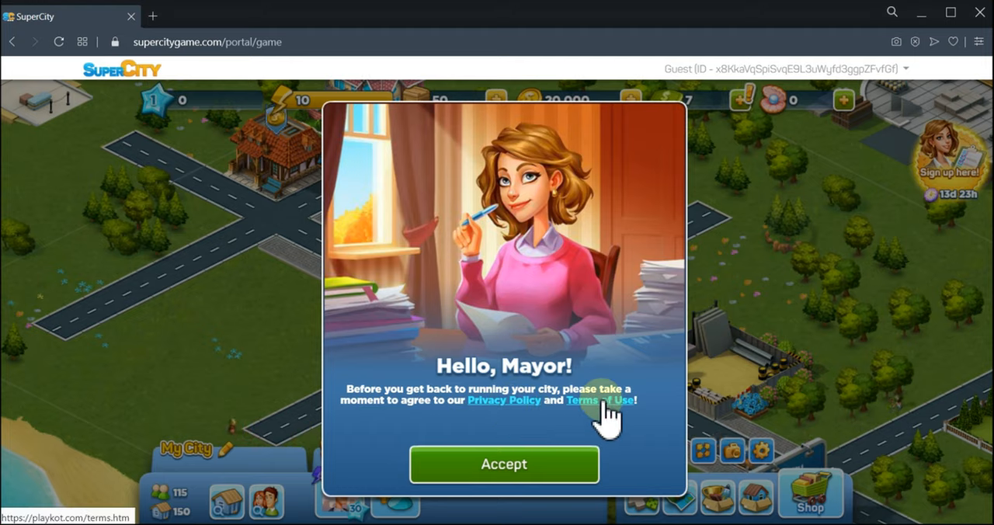
pyautogui.moveTo(503, 488)
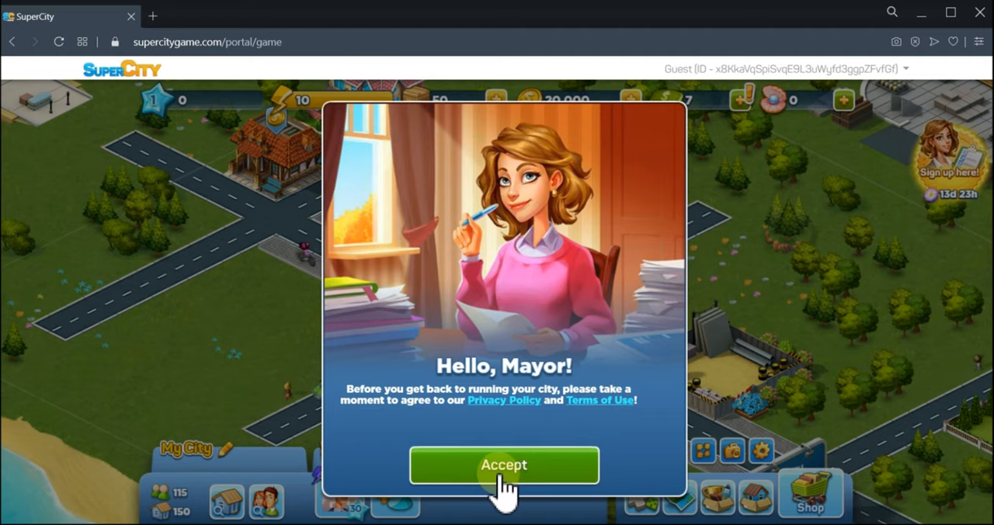
# - Accept the privacy policy and terms, then dismiss the mayor's welcome message
pyautogui.click(503, 465)
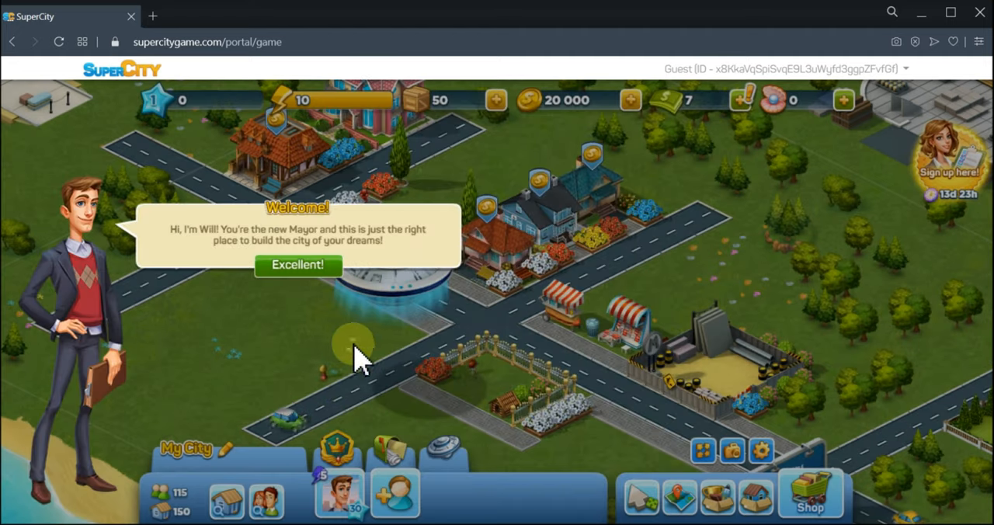
pyautogui.moveTo(294, 276)
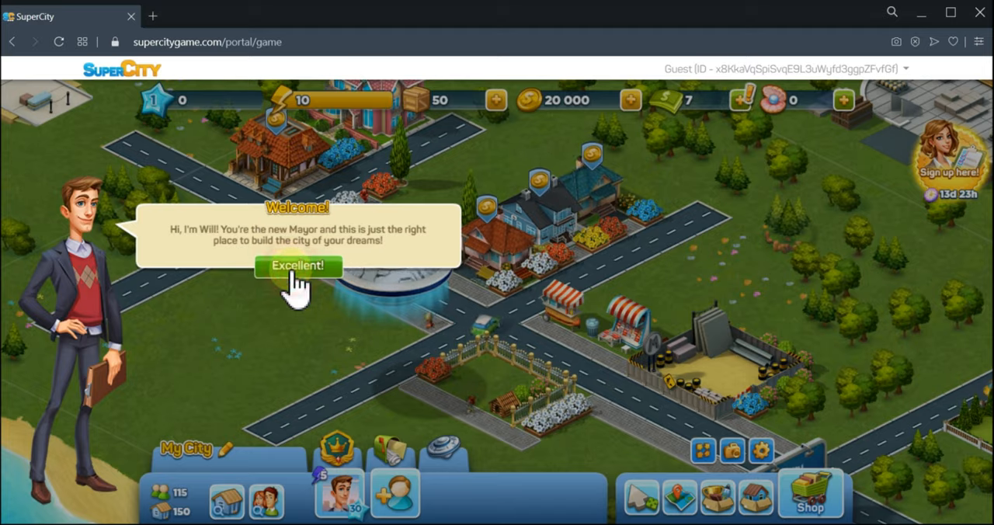
pyautogui.click(298, 266)
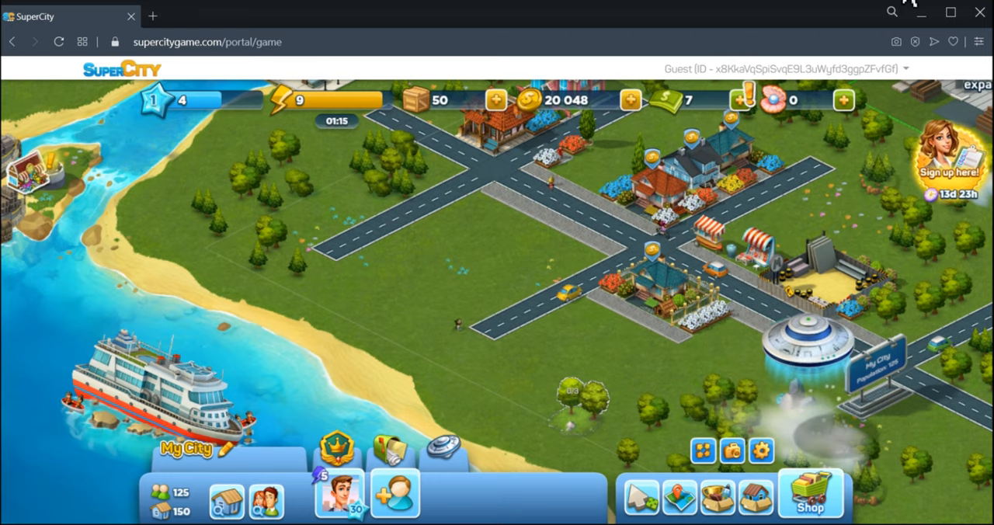
pyautogui.moveTo(862, 190)
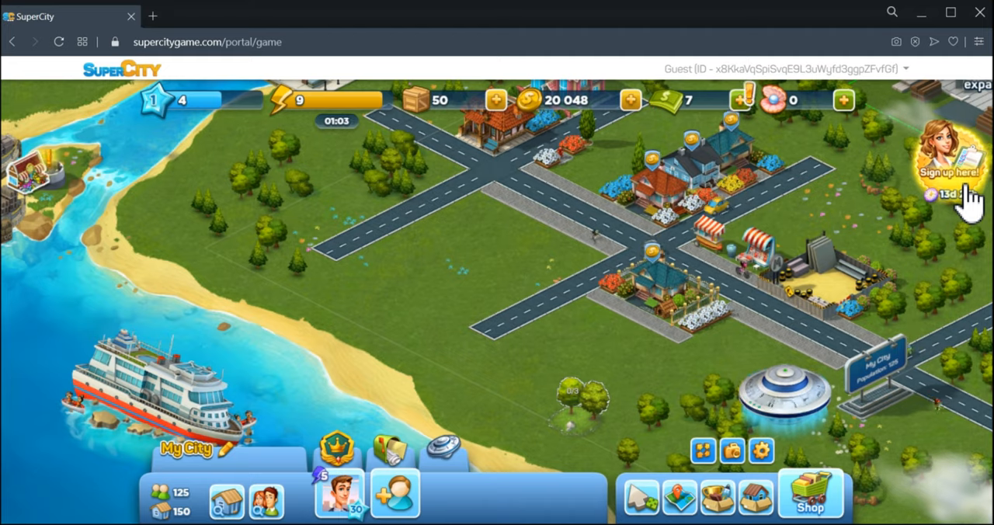
# - Sign up with a Gmail address and password, declining the browser's offer to save it
pyautogui.click(949, 167)
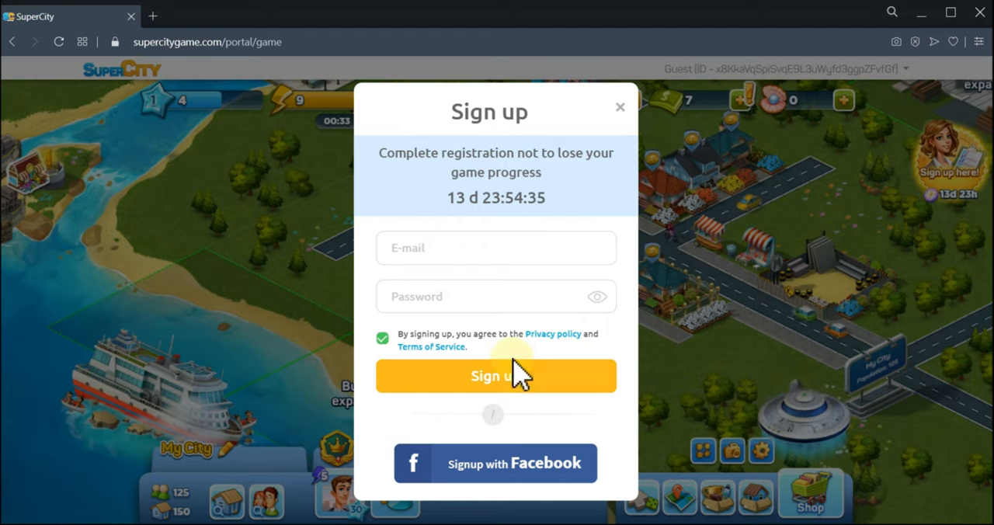
pyautogui.click(480, 247)
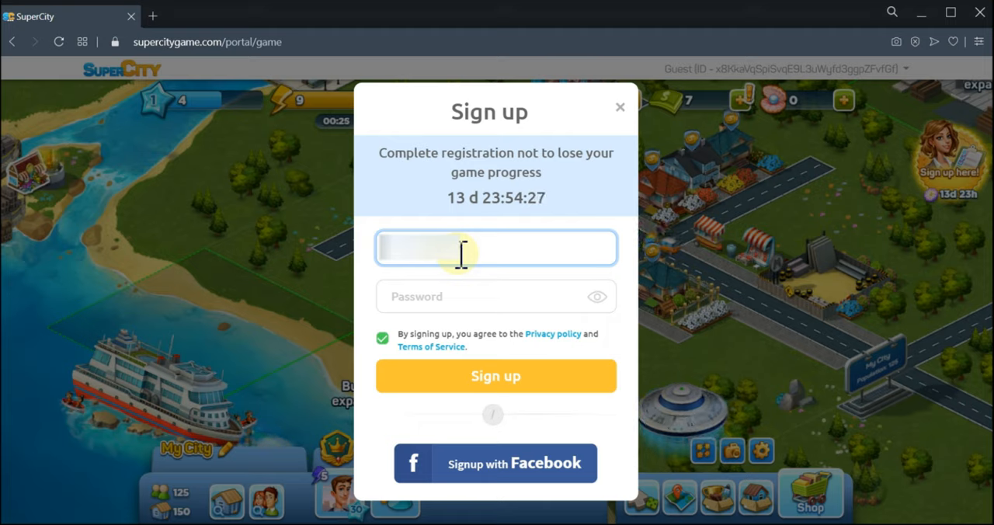
pyautogui.write('@gmail.com')
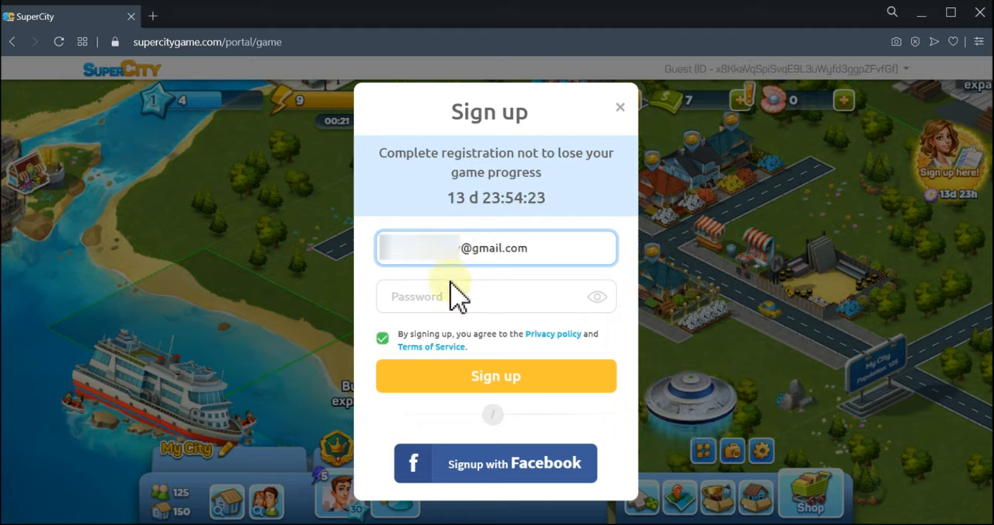
pyautogui.click(495, 297)
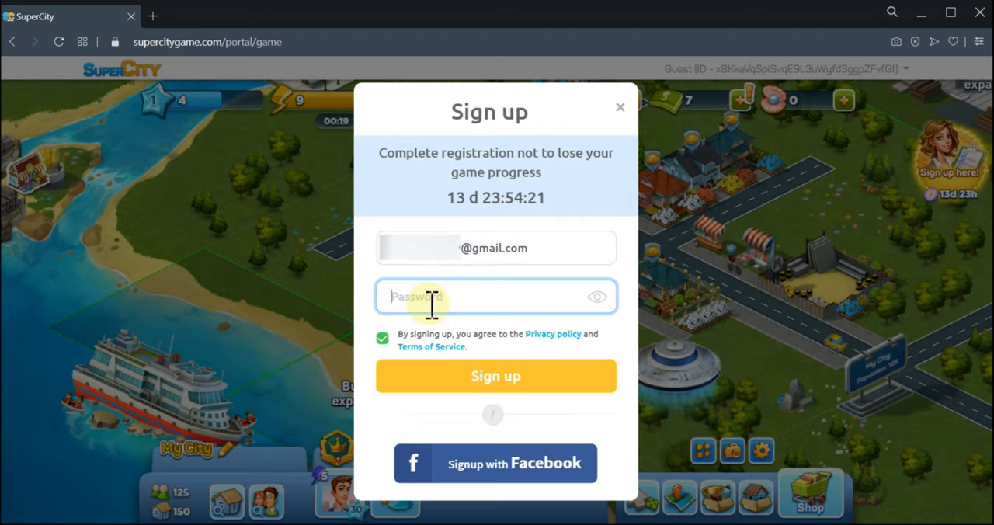
pyautogui.write('password')
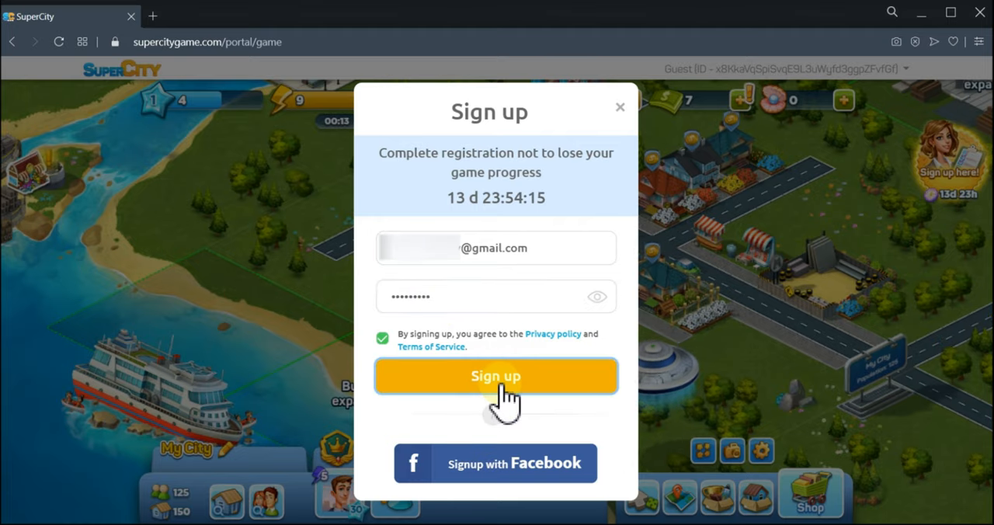
pyautogui.click(495, 375)
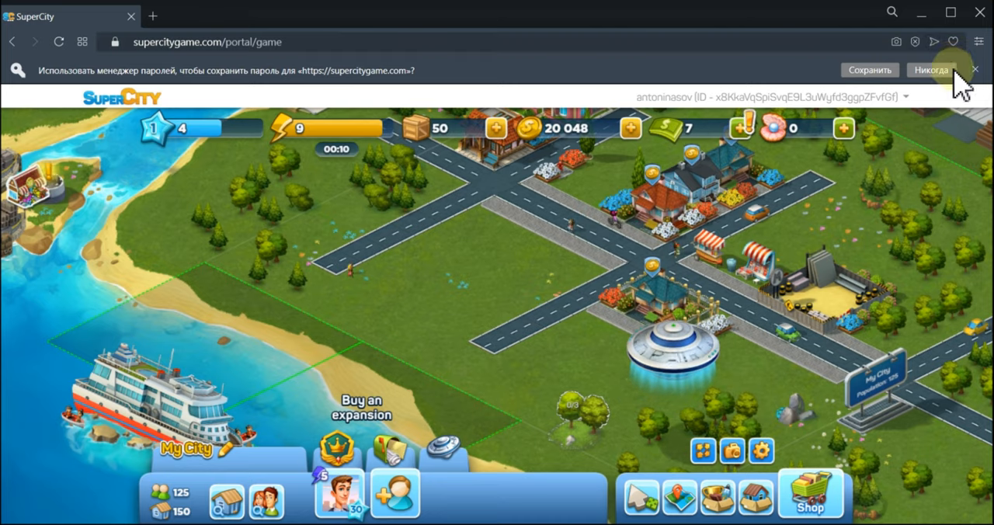
pyautogui.click(934, 71)
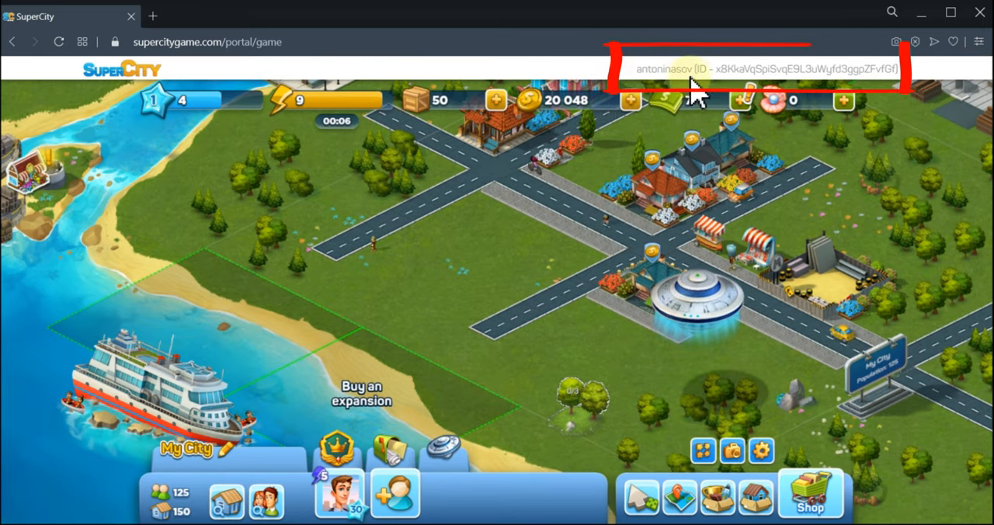
# - Open the account name dropdown at top right, showing the account and log-out options
pyautogui.click(664, 70)
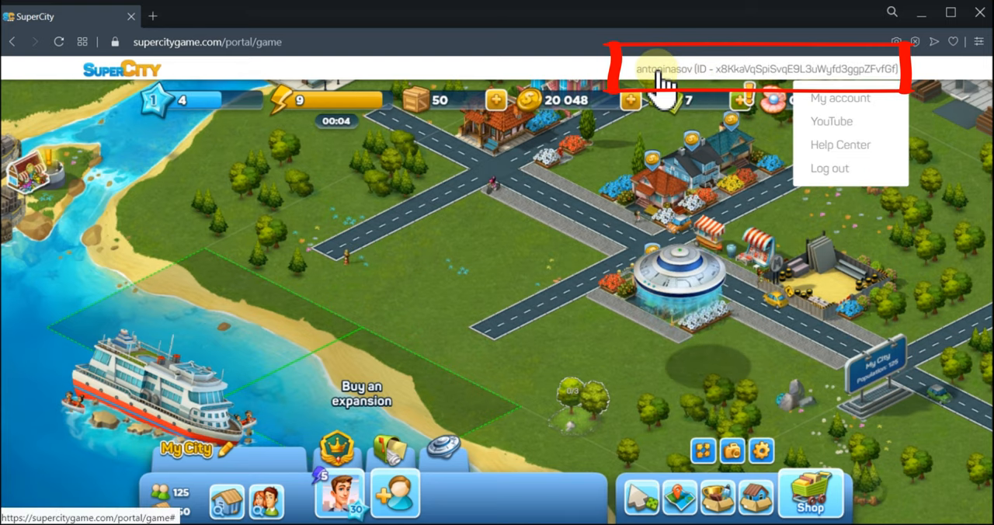
pyautogui.click(872, 98)
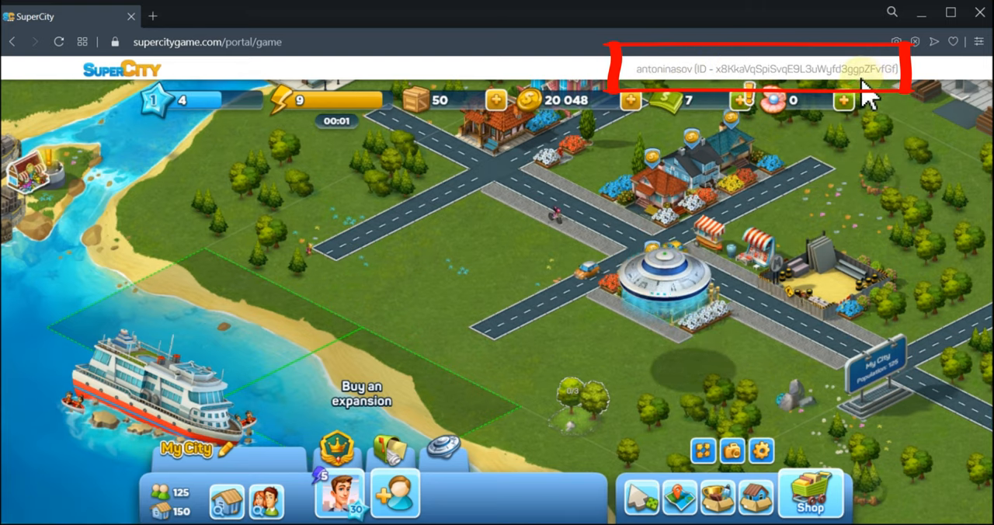
pyautogui.click(913, 69)
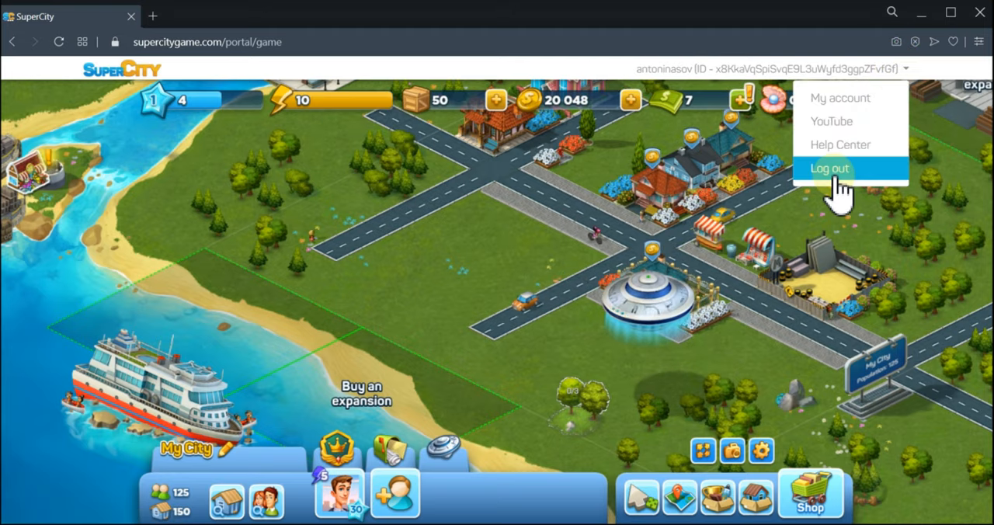
# - Log out from the account menu and sign back in with the registered email
pyautogui.click(829, 168)
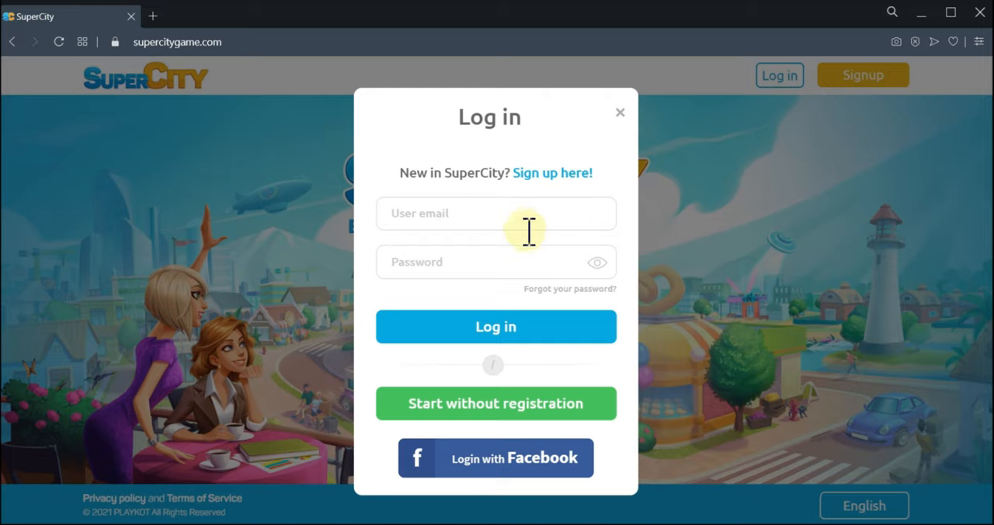
pyautogui.moveTo(603, 198)
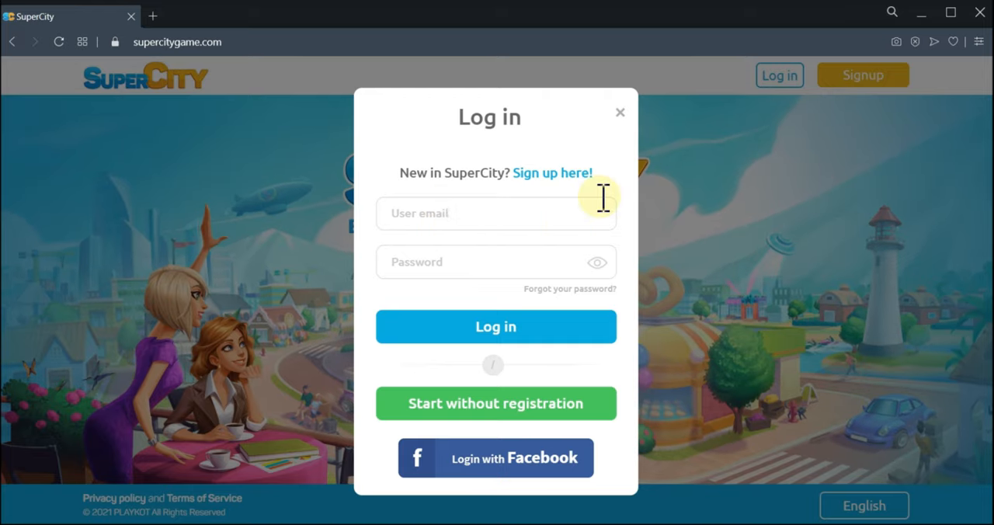
pyautogui.click(496, 212)
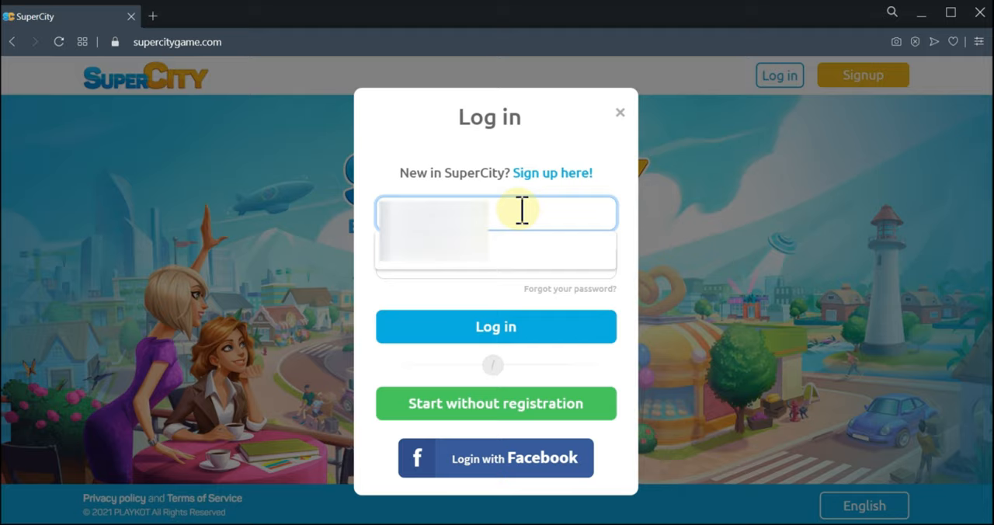
pyautogui.write('mail.com')
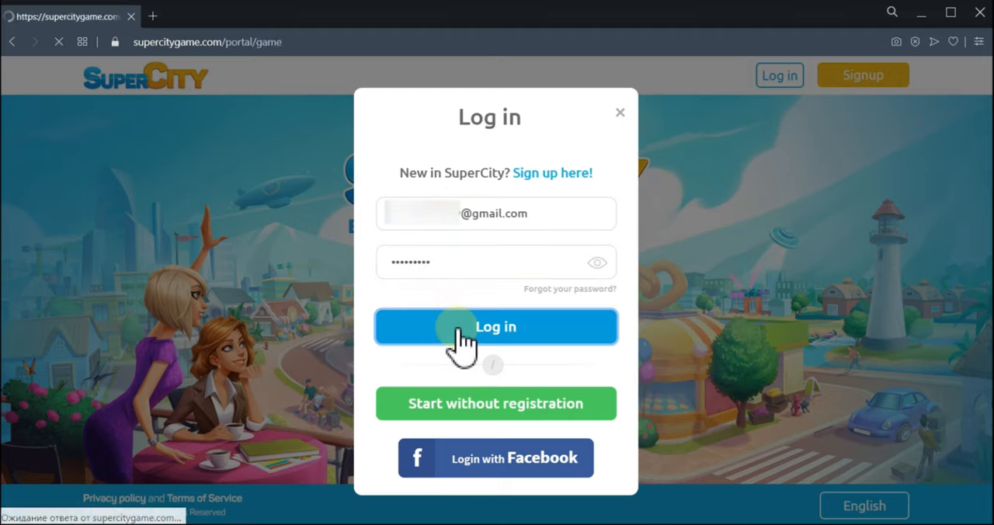
pyautogui.click(496, 326)
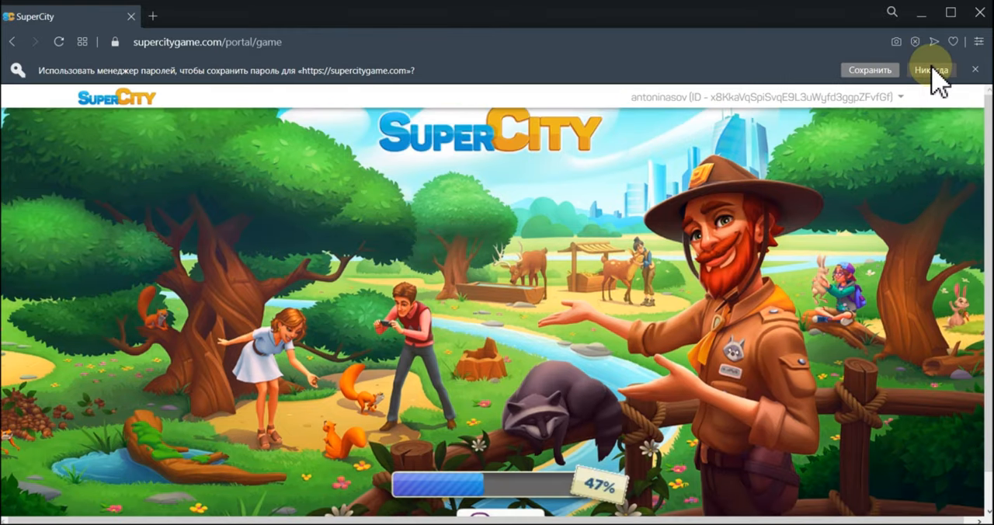